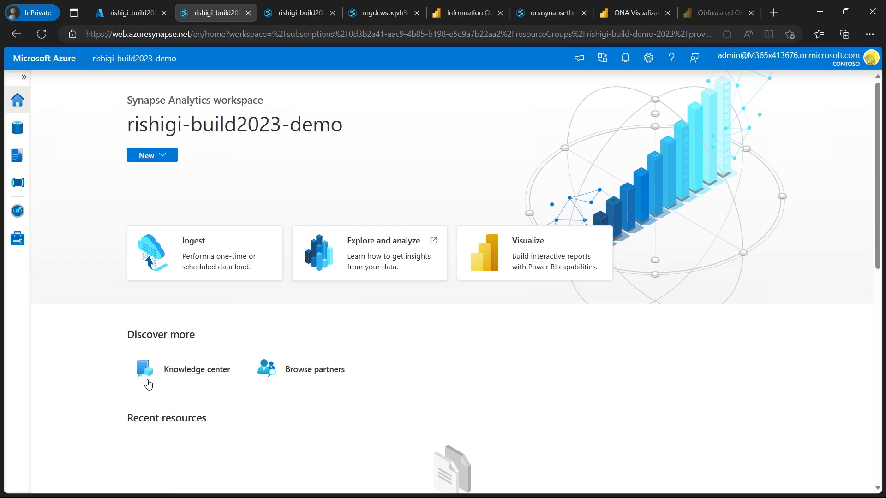
pyautogui.moveTo(205, 324)
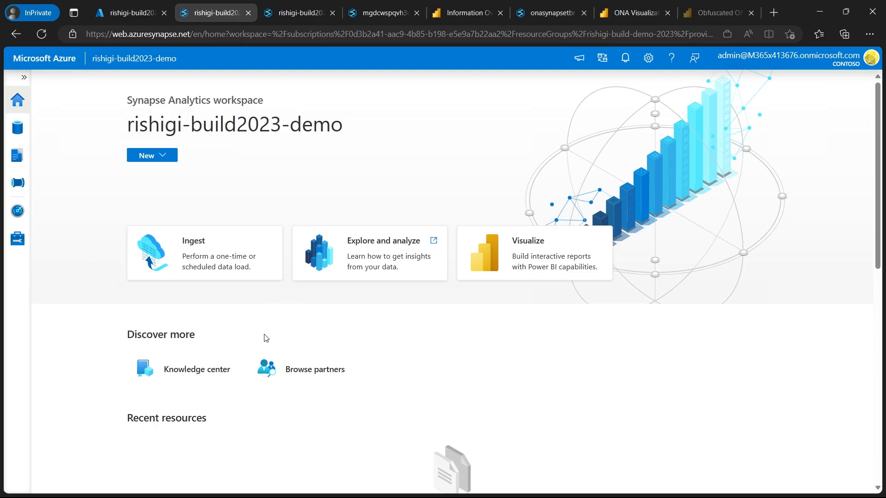
pyautogui.moveTo(247, 297)
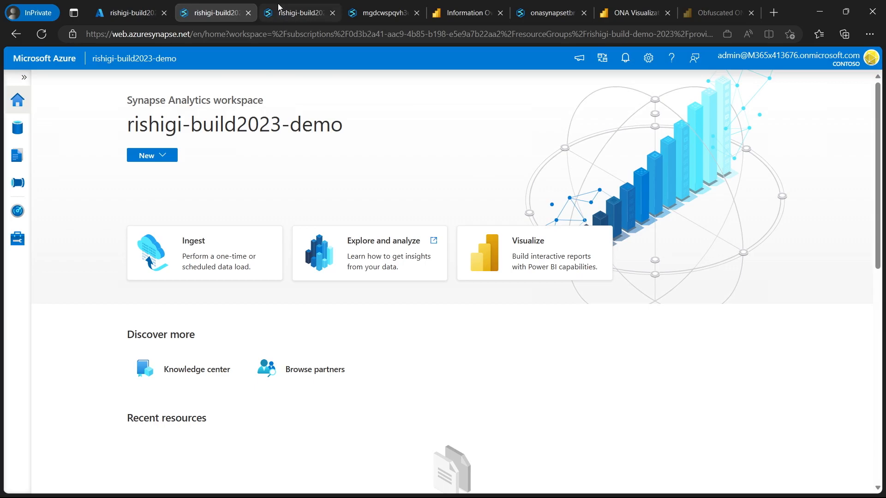
# - Switch to the Synapse workspace tab to reach the Microsoft 365 pipeline template gallery
pyautogui.click(196, 369)
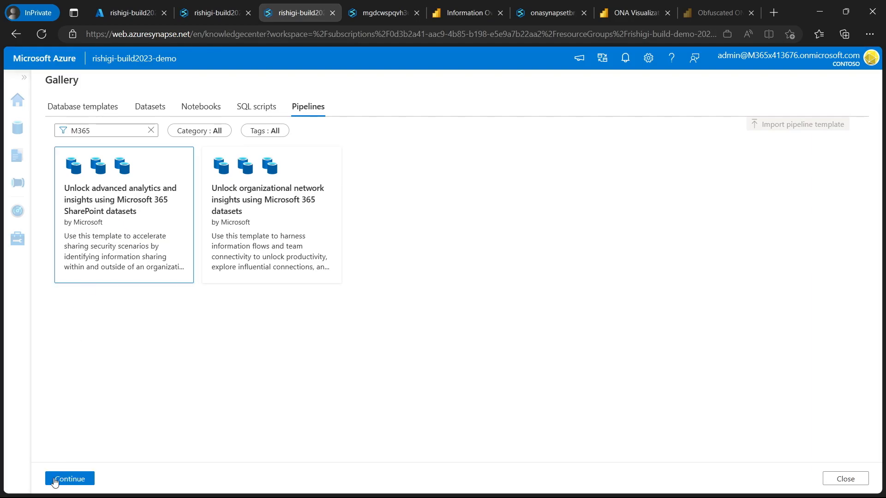
# - Open the SharePoint datasets analytics template and scroll through its description and pipeline preview
pyautogui.click(69, 479)
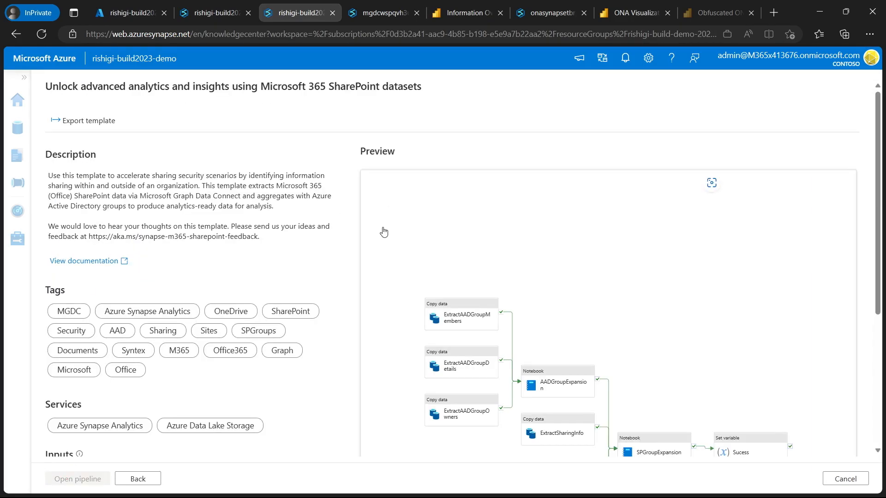
pyautogui.scroll(-3)
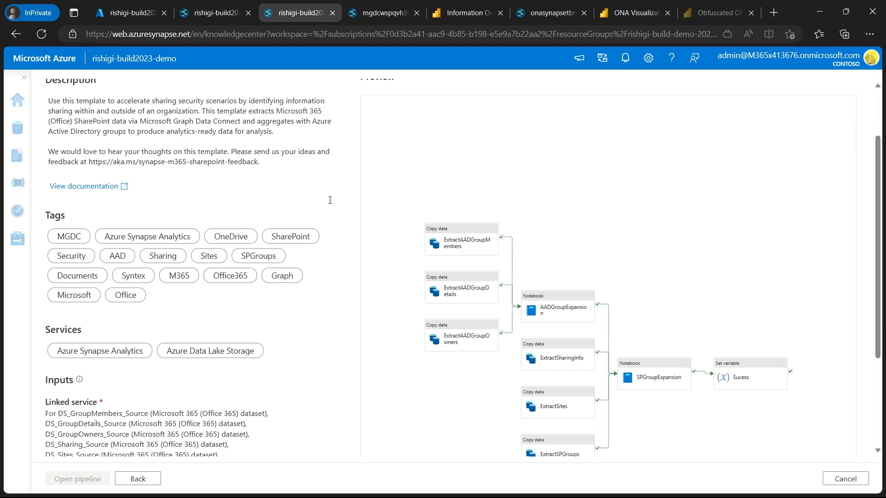
pyautogui.scroll(-3)
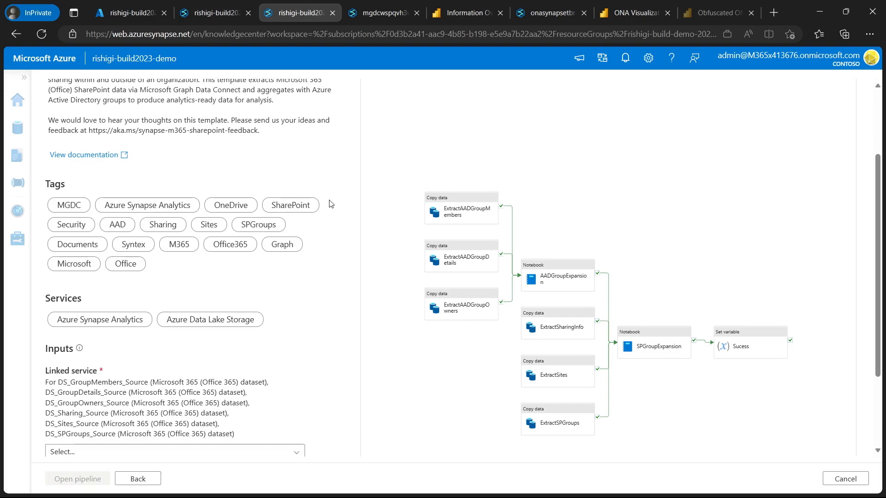
pyautogui.scroll(-3)
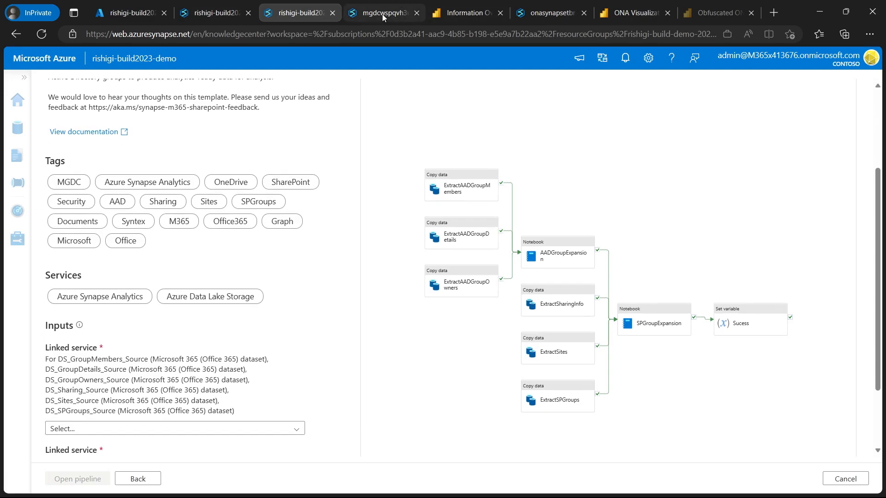
# - Review the deployed SharePoint analytics pipeline's activities, then bring up the Information Oversharing report
pyautogui.click(383, 13)
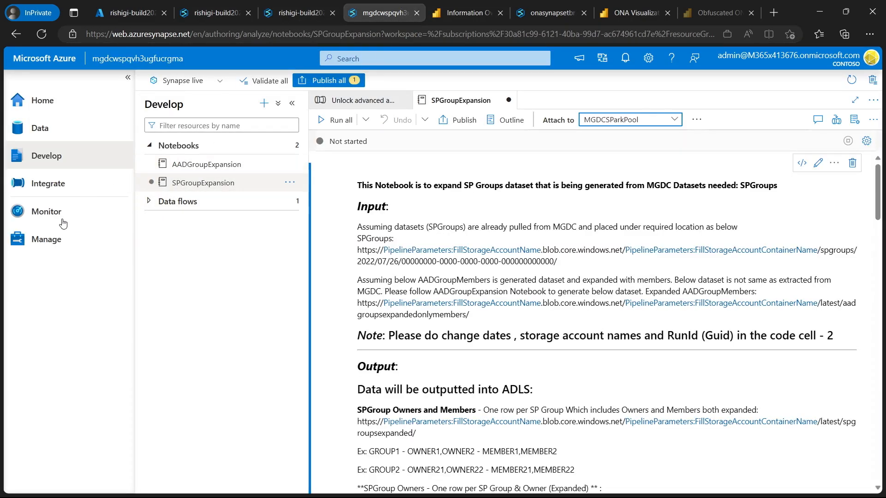
pyautogui.click(48, 183)
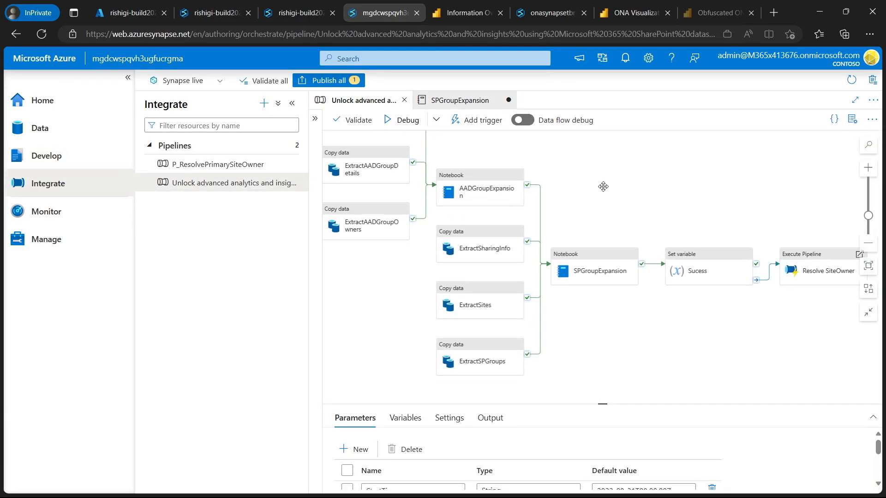
pyautogui.scroll(-3)
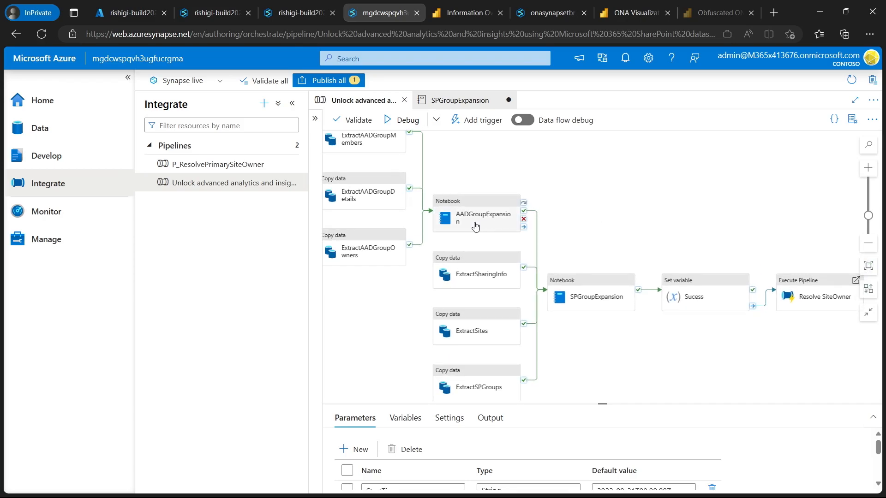
pyautogui.moveTo(446, 155)
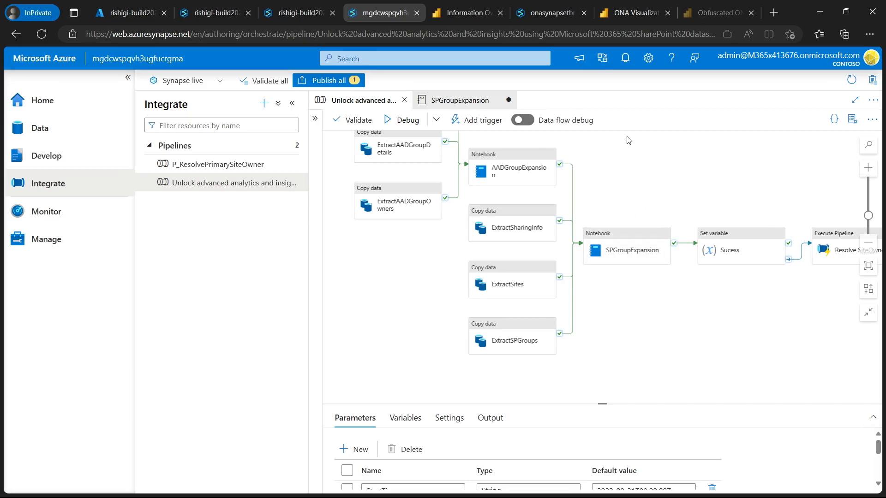
pyautogui.moveTo(624, 143)
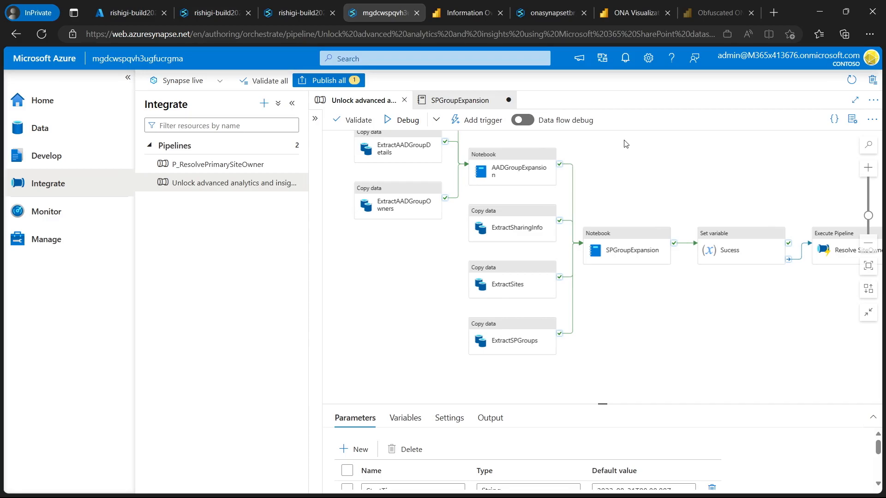
pyautogui.moveTo(62, 184)
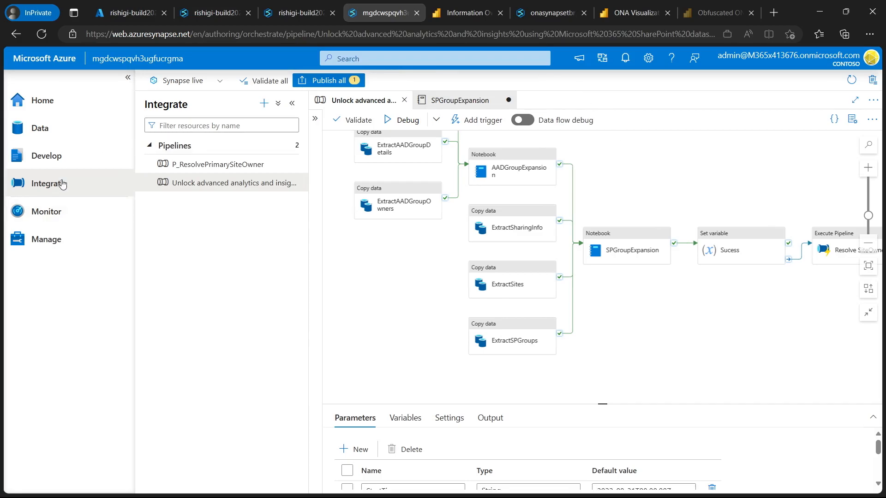
pyautogui.click(46, 155)
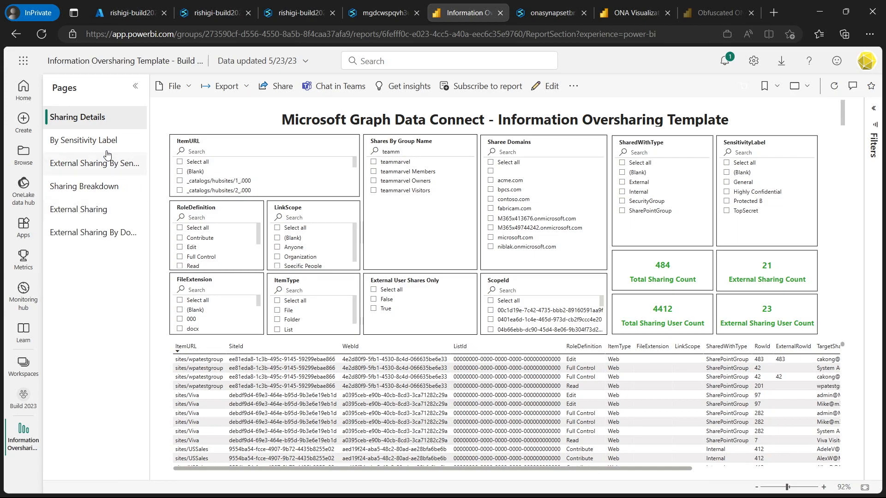
# - View the By Sensitivity Label page, then the External Sharing By Sensitivity and Domain page
pyautogui.click(84, 139)
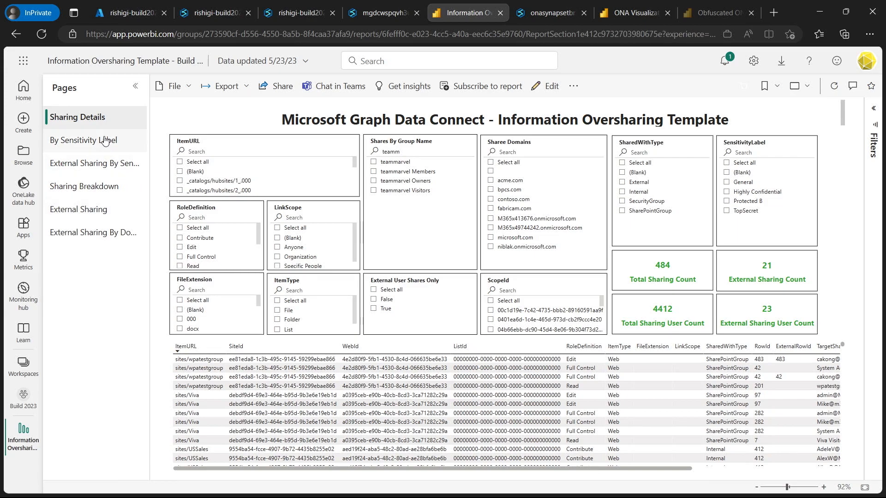
pyautogui.click(83, 141)
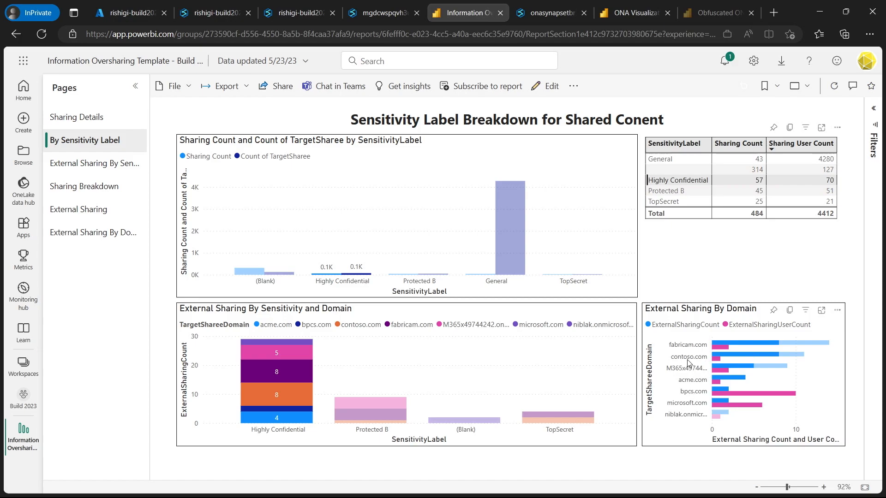
pyautogui.moveTo(690, 356)
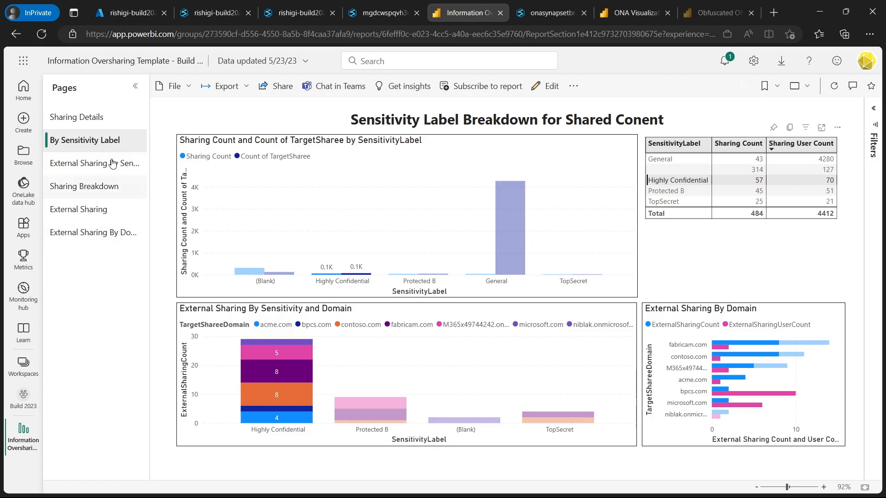
pyautogui.click(93, 163)
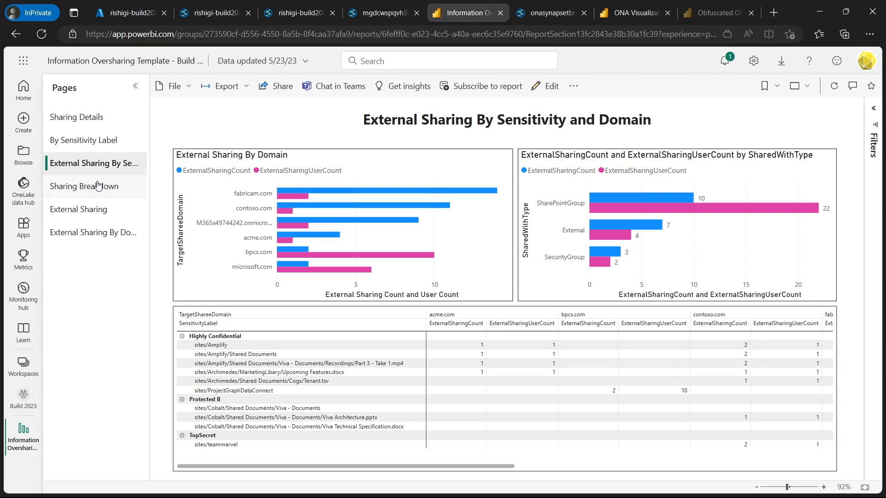
# - Show the Sharing Breakdown page with sharing by role, item type and extension
pyautogui.click(85, 186)
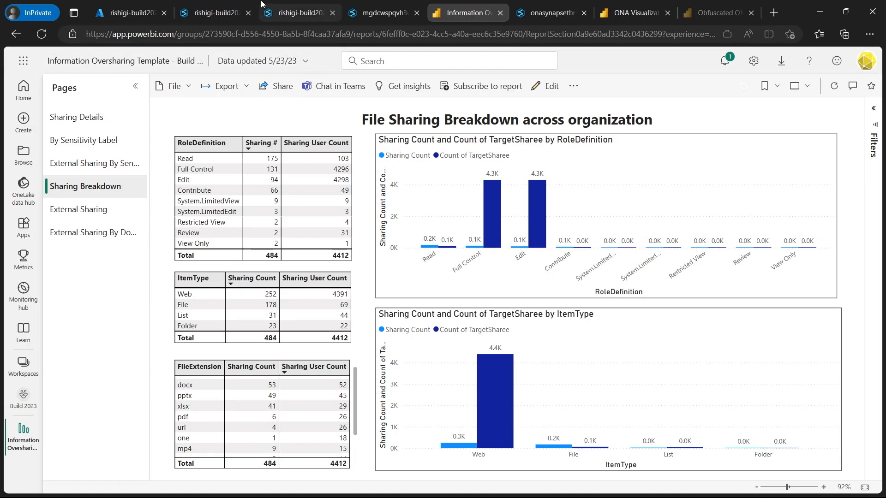
# - Return to the gallery and select the Unlock organizational network insights template card
pyautogui.click(214, 12)
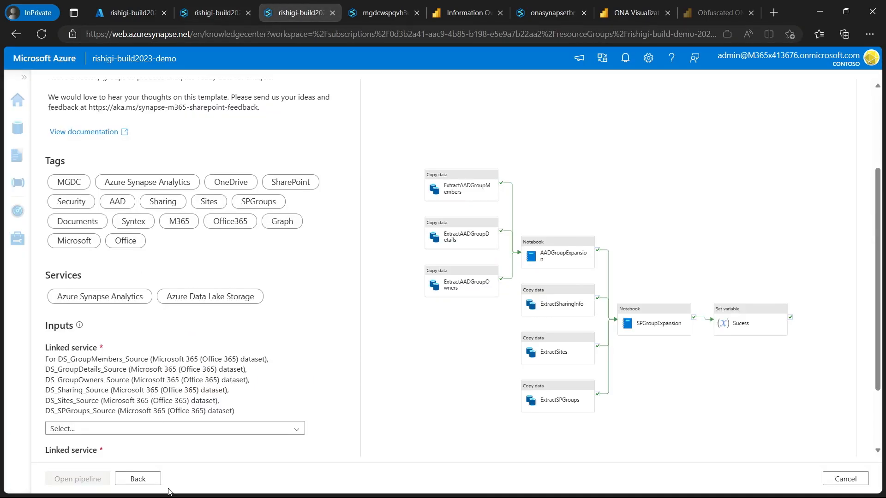
pyautogui.click(138, 478)
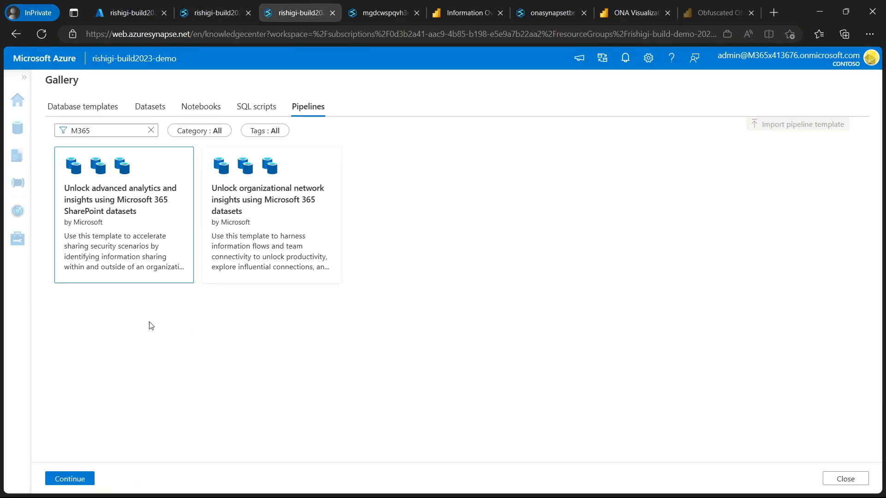
pyautogui.click(271, 215)
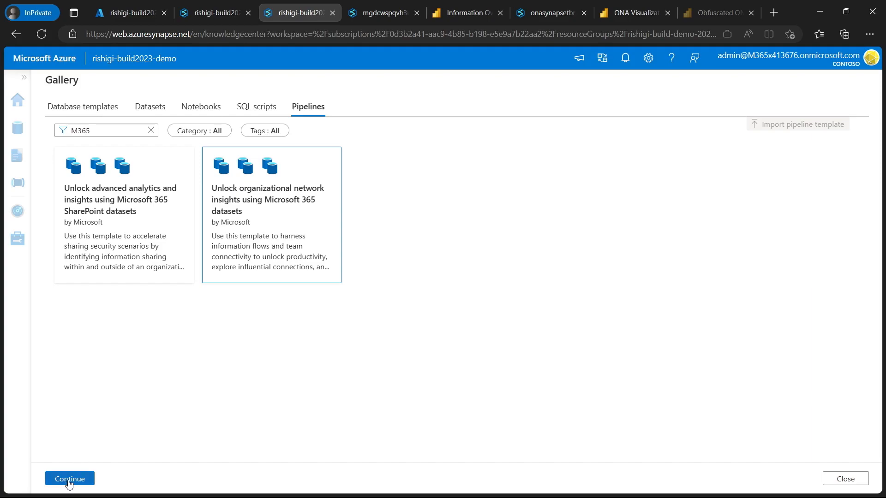
pyautogui.moveTo(182, 388)
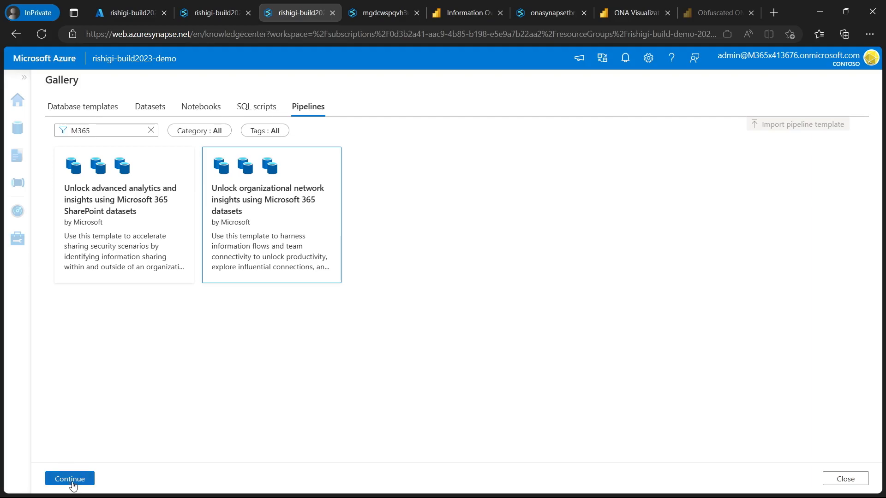
# - Continue to the ONA template details and scroll to its pipeline preview and linked services
pyautogui.click(69, 478)
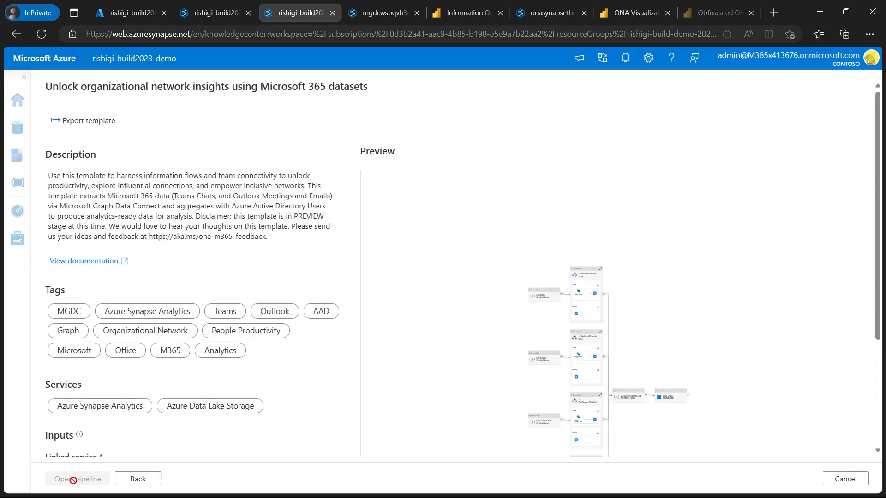
pyautogui.scroll(-3)
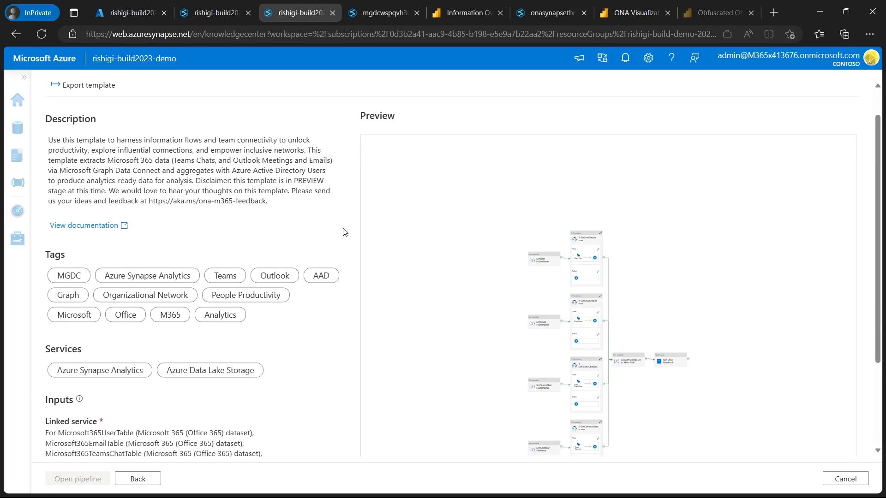
pyautogui.moveTo(194, 284)
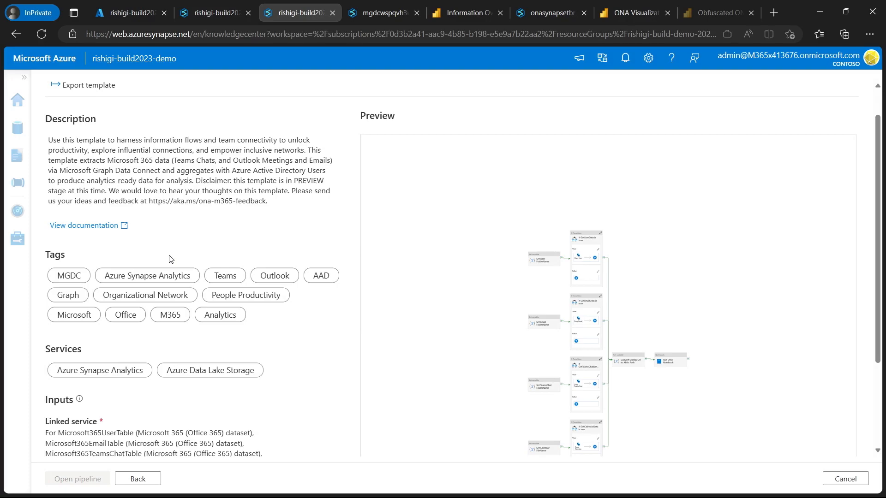
# - Switch to the onasynapset ONA workspace and open its Integrate hub
pyautogui.scroll(-3)
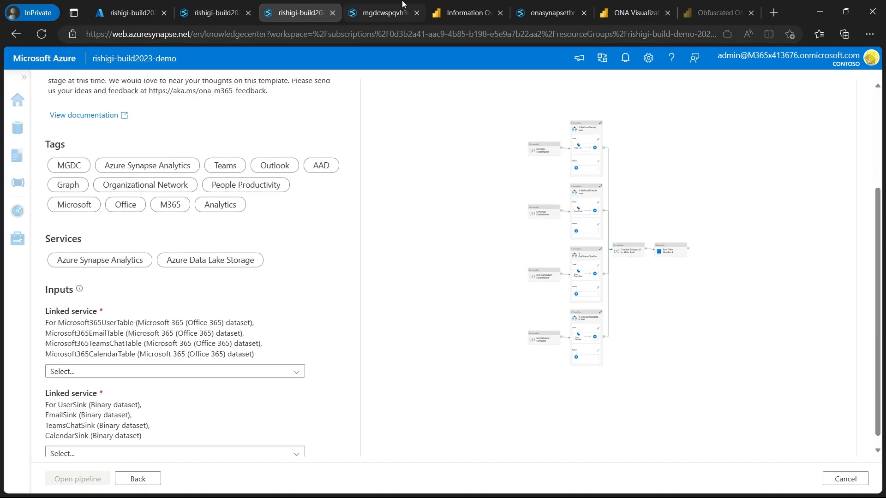
pyautogui.click(382, 12)
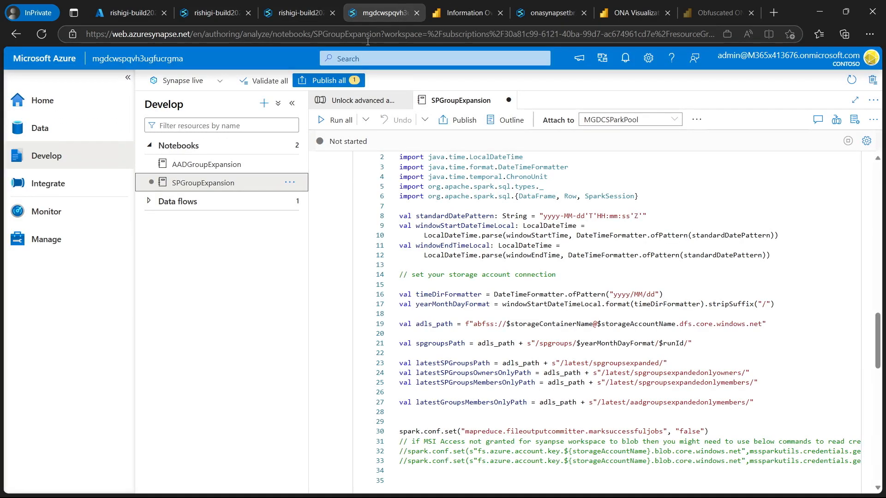
pyautogui.click(543, 12)
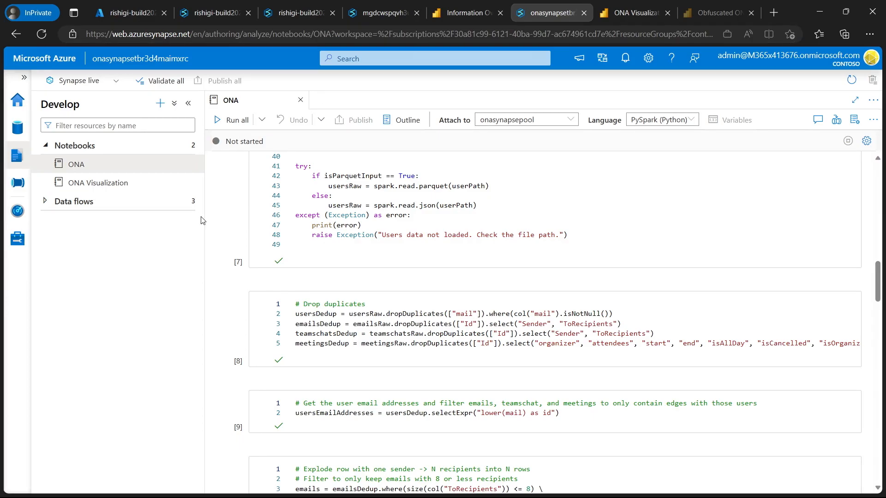
pyautogui.moveTo(17, 183)
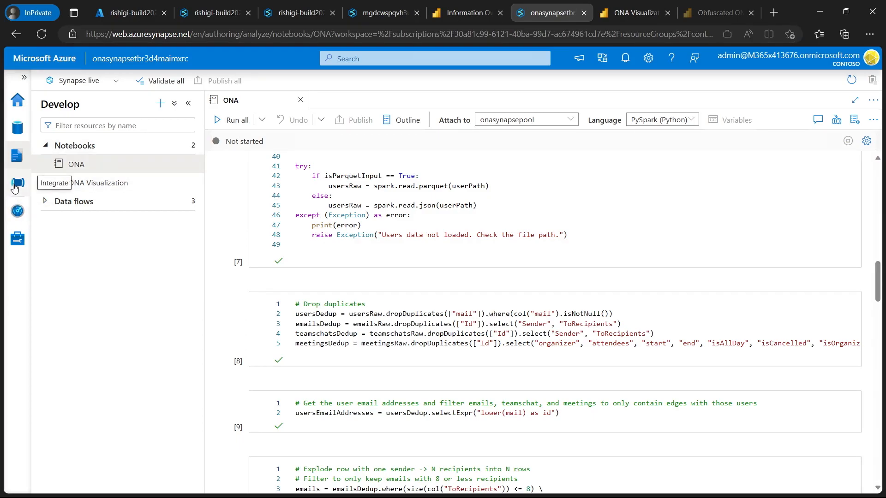
pyautogui.click(17, 183)
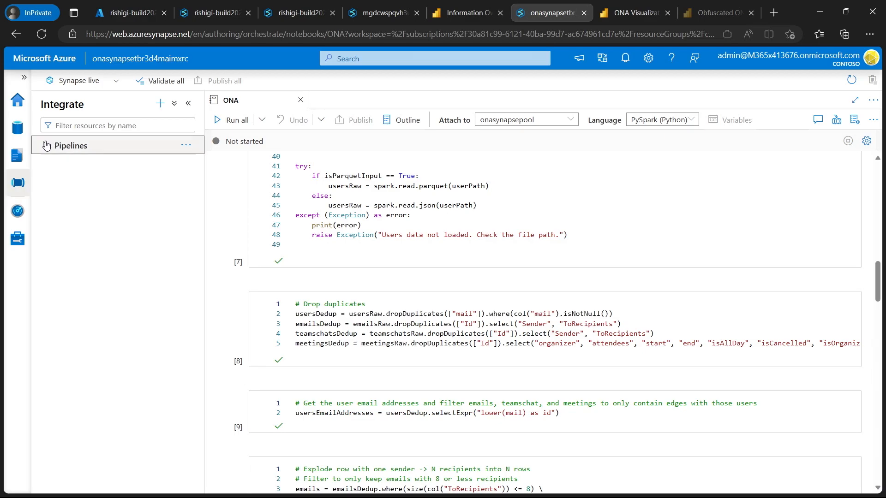
# - Expand Pipelines and pan the ONA pipeline to review its If Condition activities
pyautogui.click(70, 145)
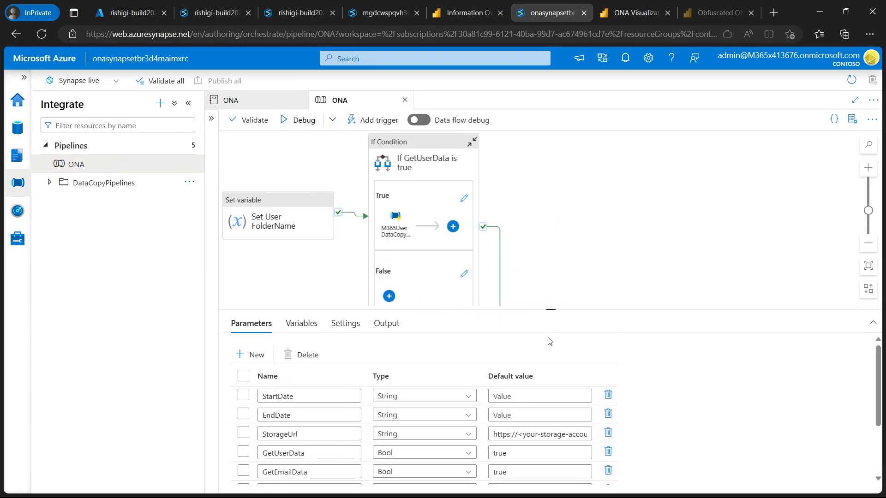
pyautogui.moveTo(545, 309)
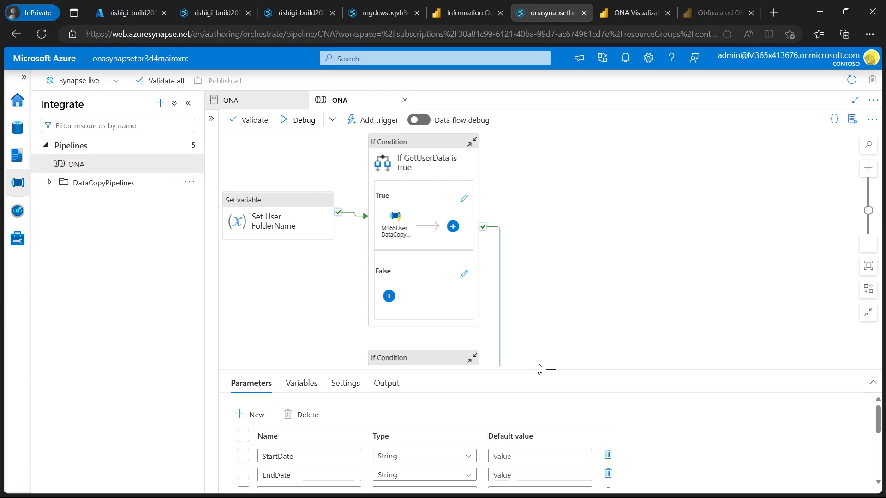
pyautogui.moveTo(539, 369); pyautogui.dragTo(536, 405)
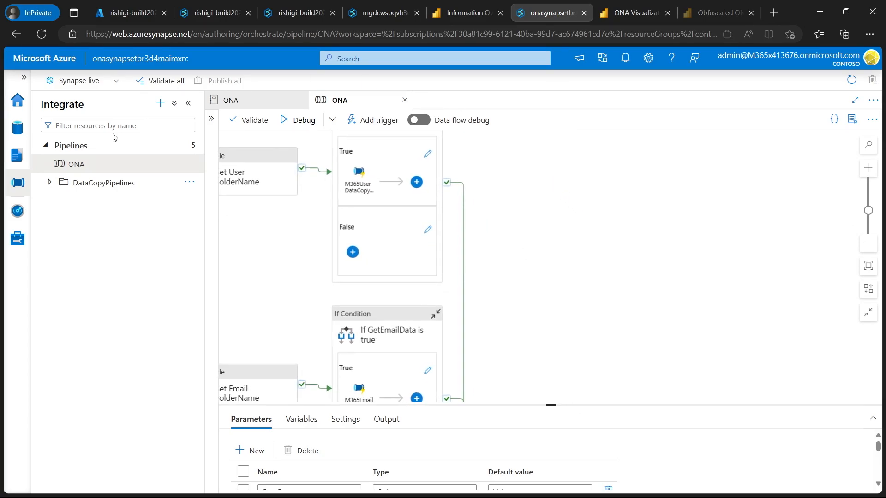
pyautogui.moveTo(18, 156)
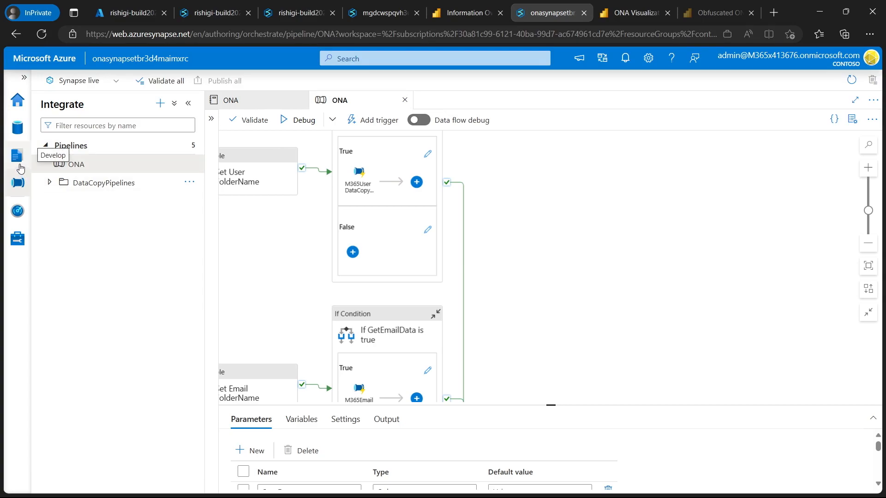
# - Open the ONA notebook and scroll to the meetings explode/filter cell
pyautogui.click(17, 156)
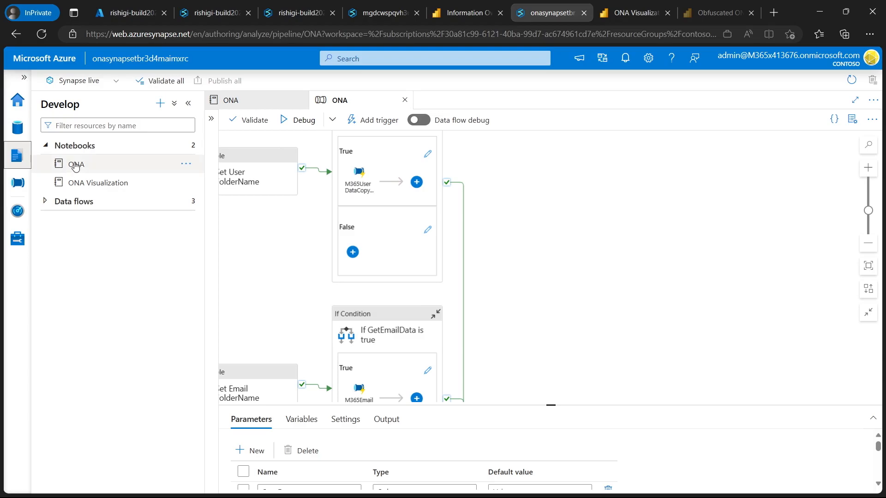
pyautogui.moveTo(75, 165)
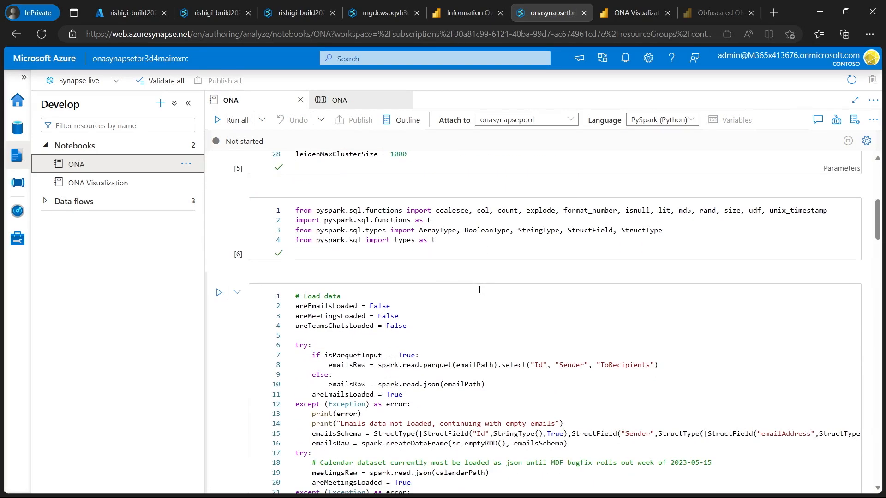
pyautogui.scroll(-3)
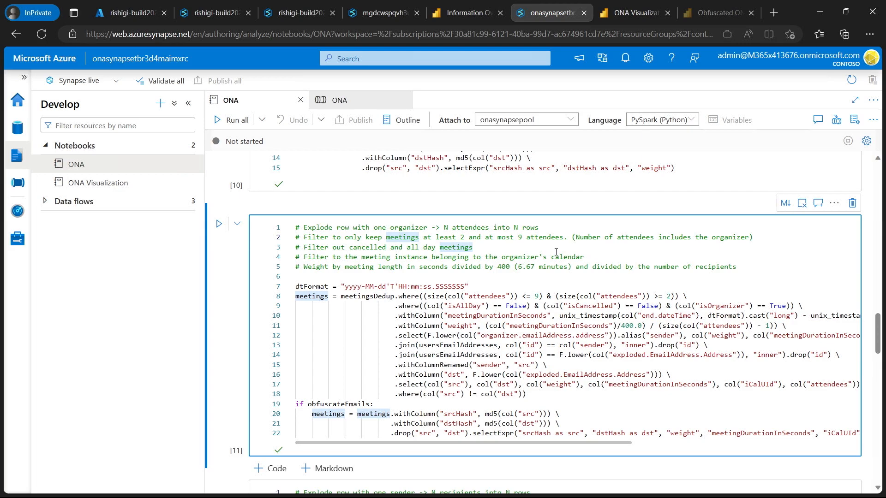
pyautogui.moveTo(633, 12)
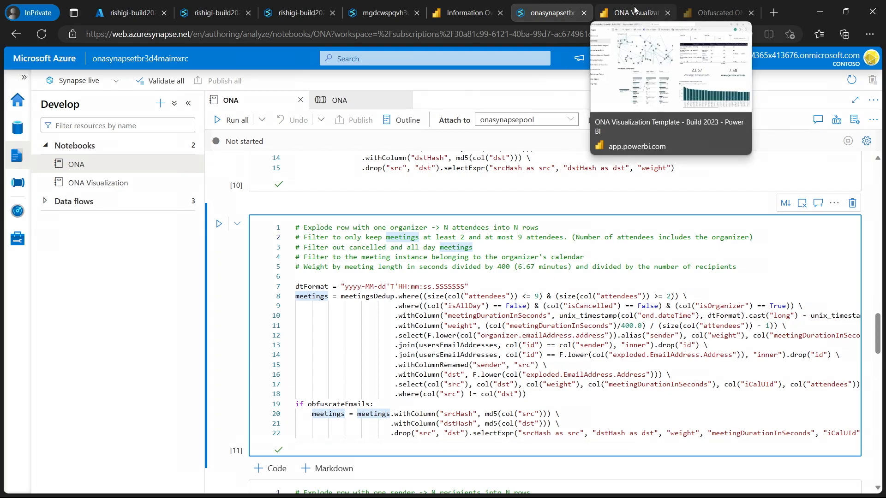
# - View the ONA report's Communication Insights page filtered to Finance, then Marketing
pyautogui.click(632, 13)
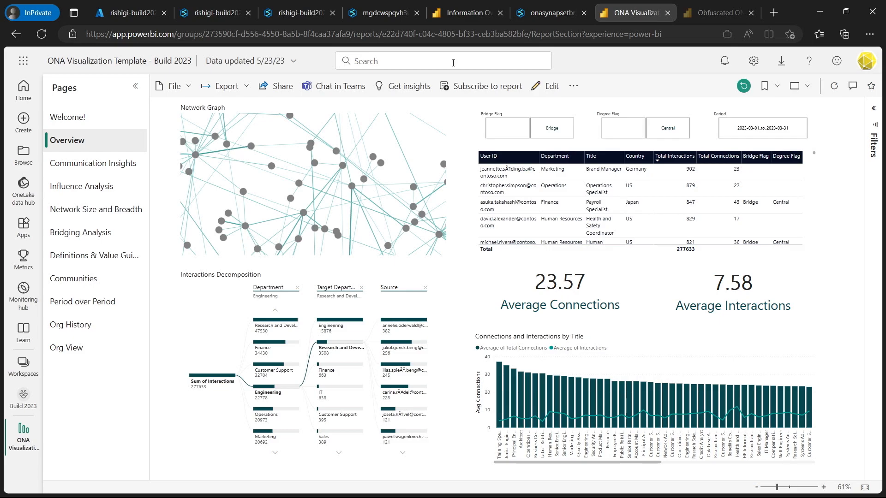
pyautogui.moveTo(478, 288)
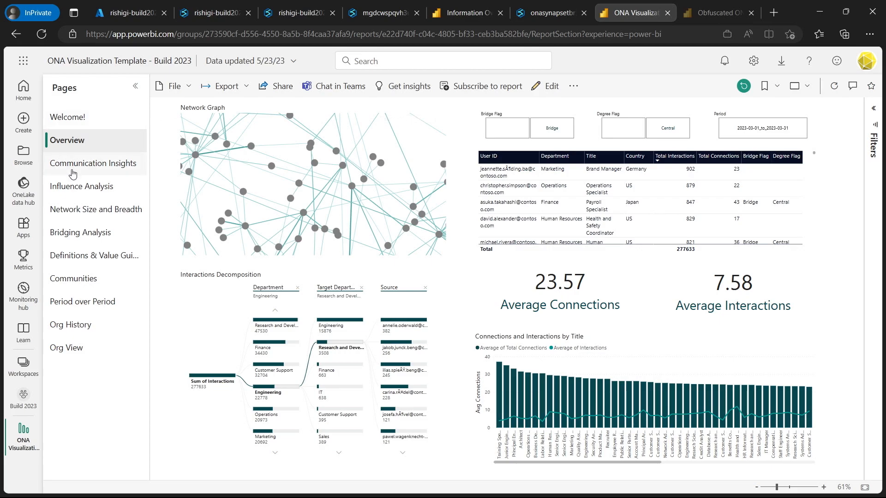
pyautogui.click(93, 163)
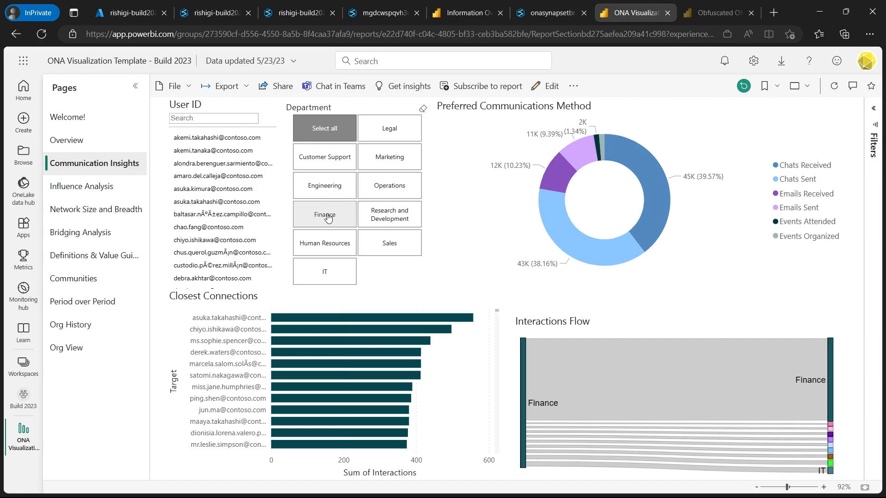
pyautogui.click(324, 214)
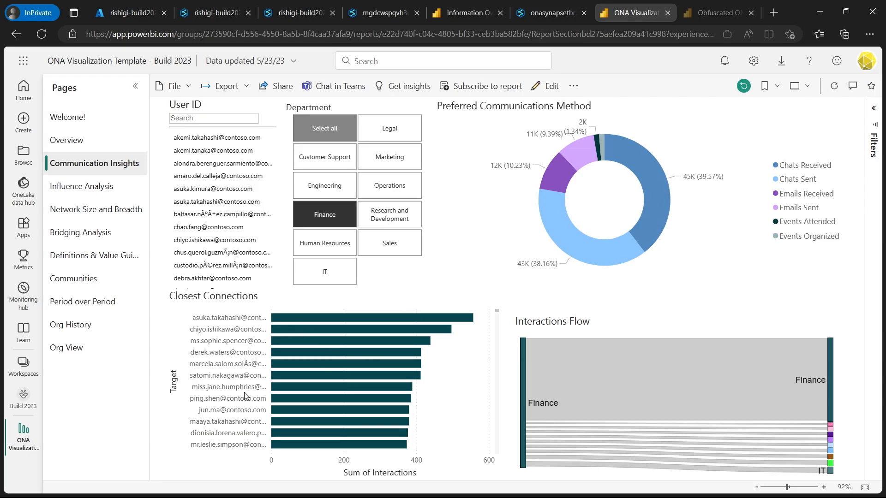
pyautogui.moveTo(736, 391)
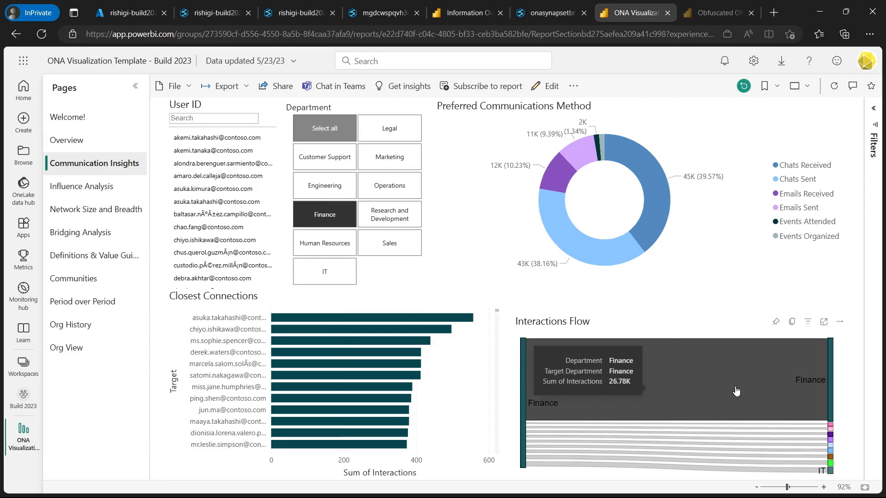
pyautogui.moveTo(689, 413)
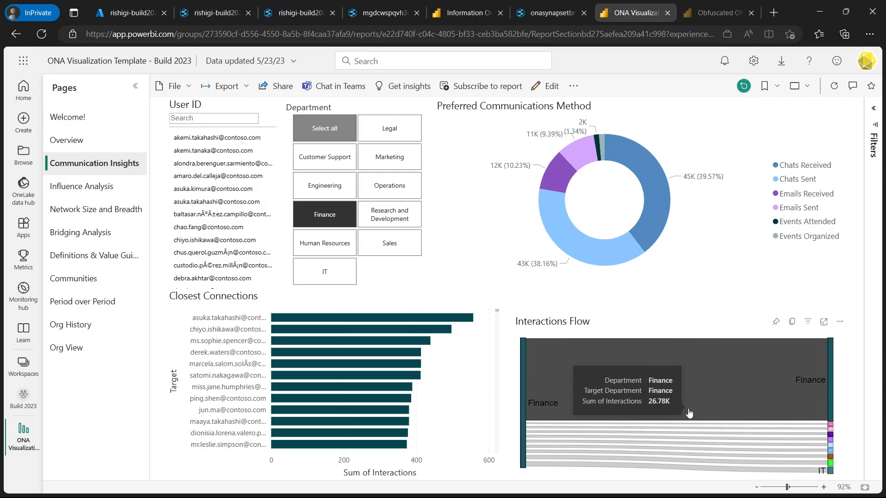
pyautogui.moveTo(804, 432)
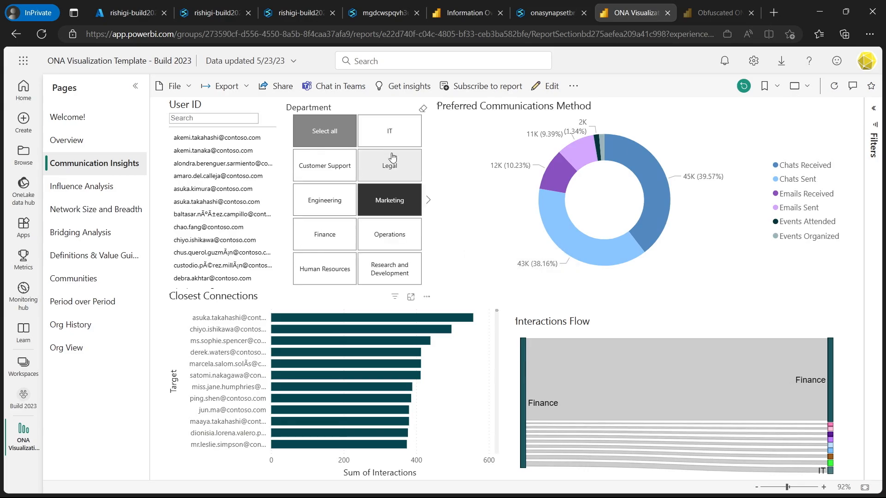
pyautogui.click(388, 200)
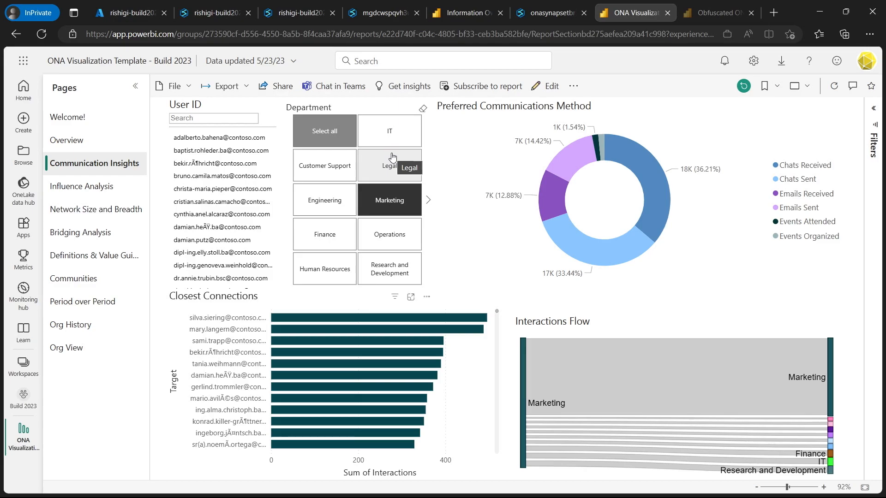
pyautogui.moveTo(551, 4)
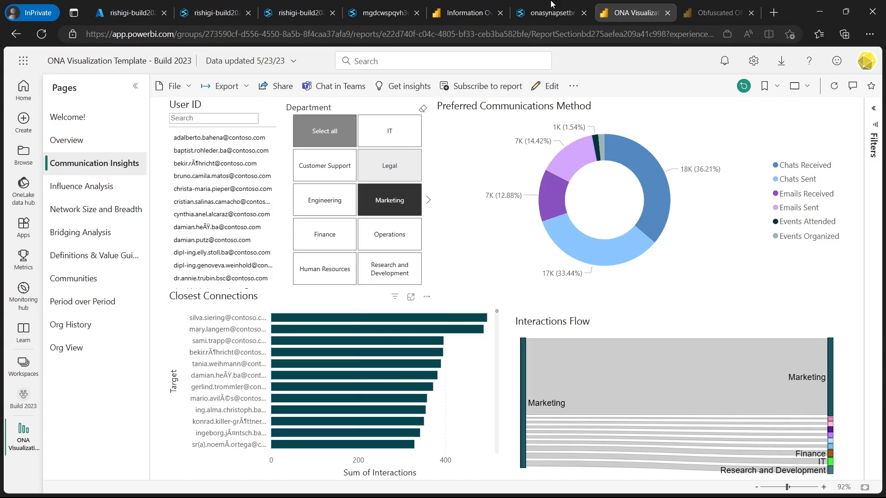
pyautogui.click(548, 12)
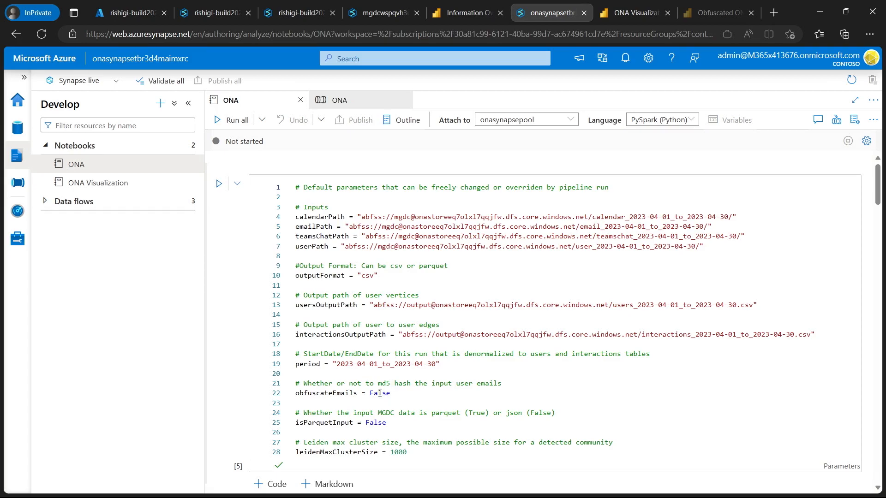
# - Change obfuscateEmails from False to True in the parameters cell
pyautogui.doubleClick(379, 393)
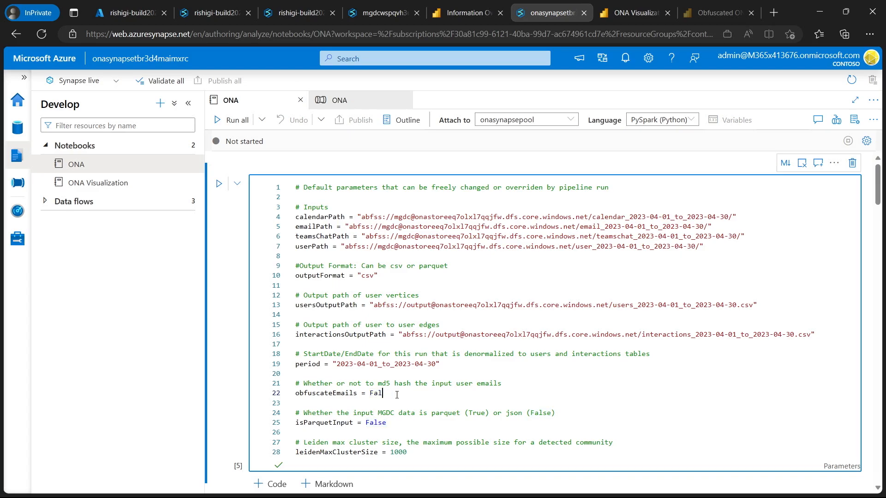
pyautogui.write('True')
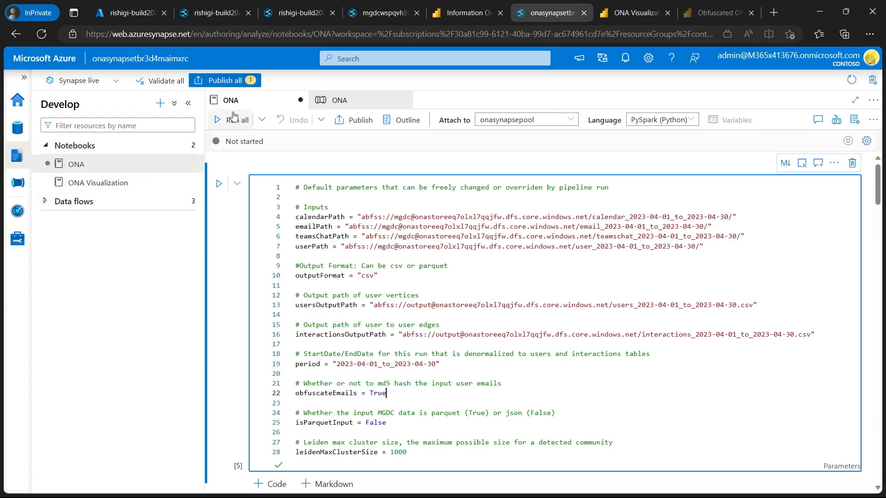
# - Run all notebook cells and view the Obfuscated ONA Visualization report
pyautogui.click(229, 120)
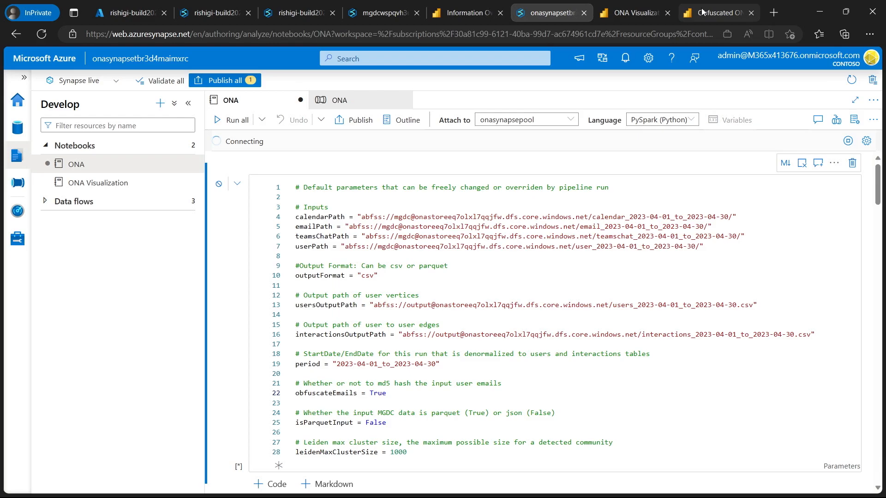
pyautogui.click(717, 12)
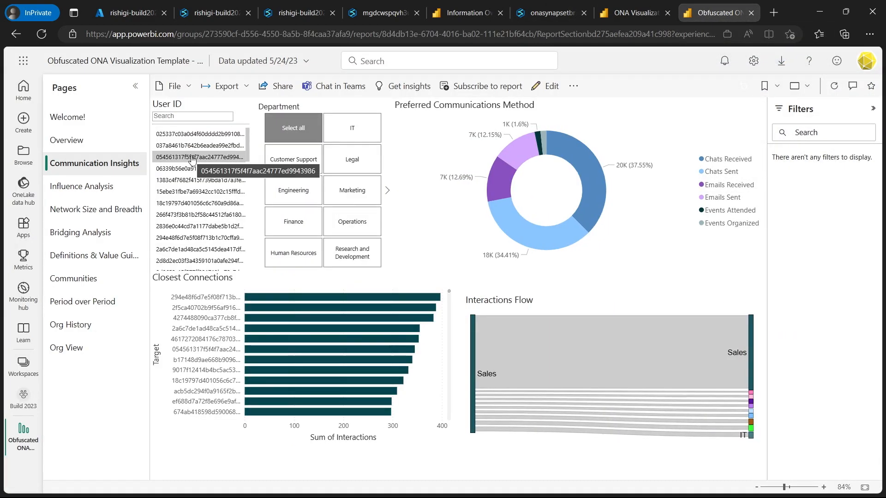